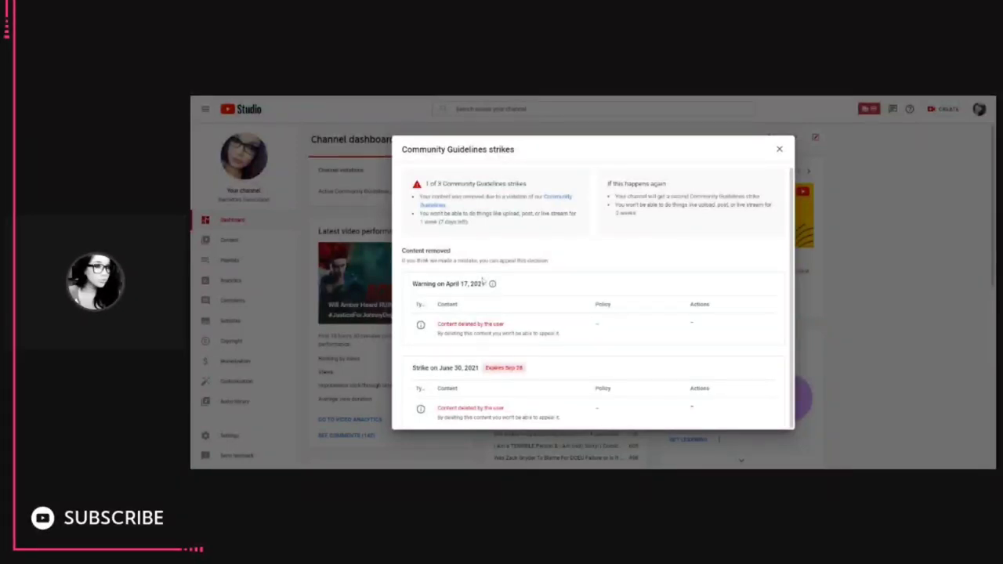
mouse_move(474, 98)
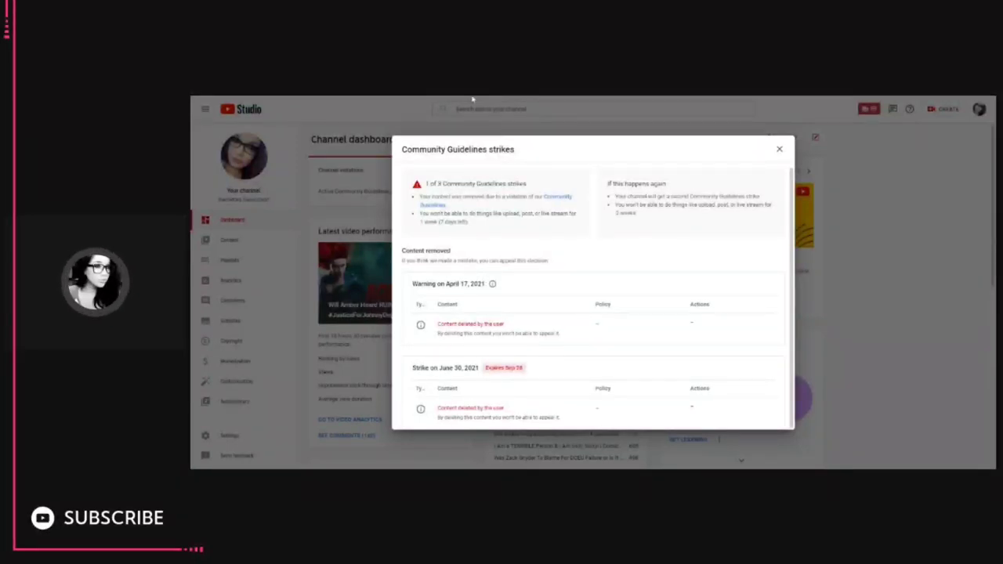